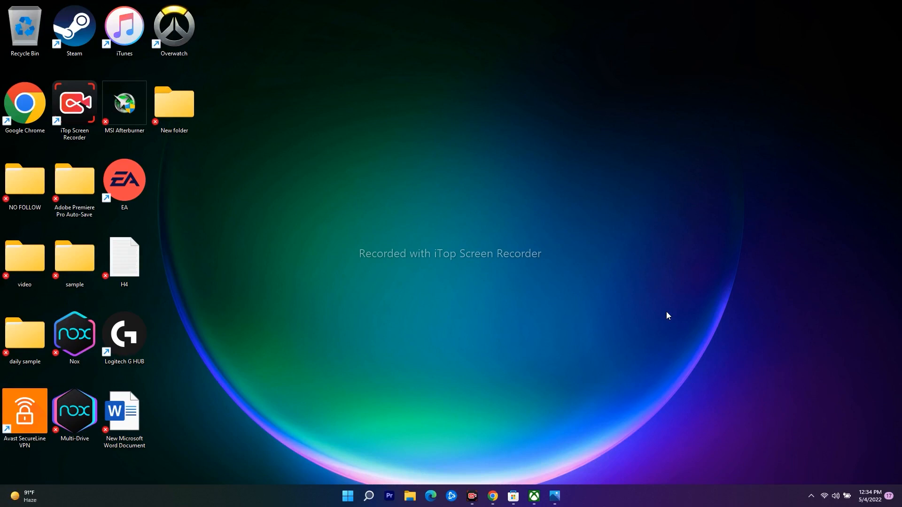
{"action": "mouse_move", "coordinate": [633, 323]}
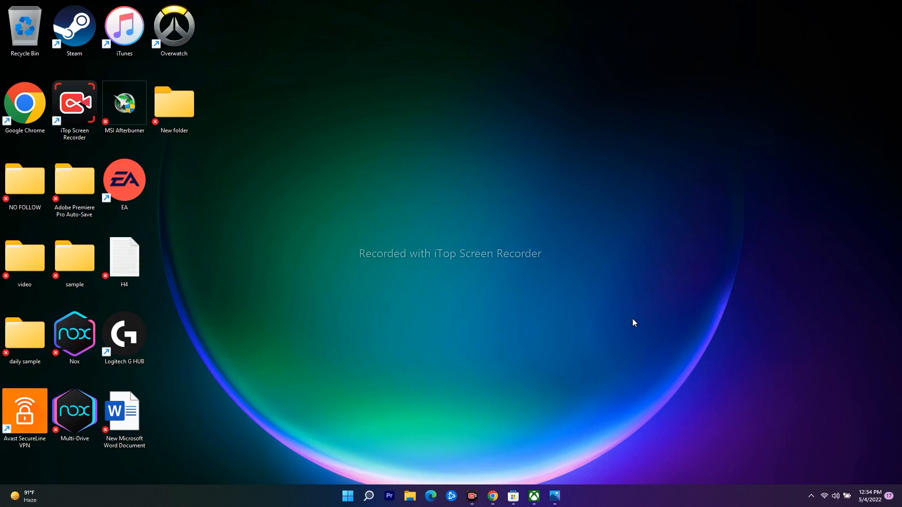
{"action": "mouse_move", "coordinate": [597, 240]}
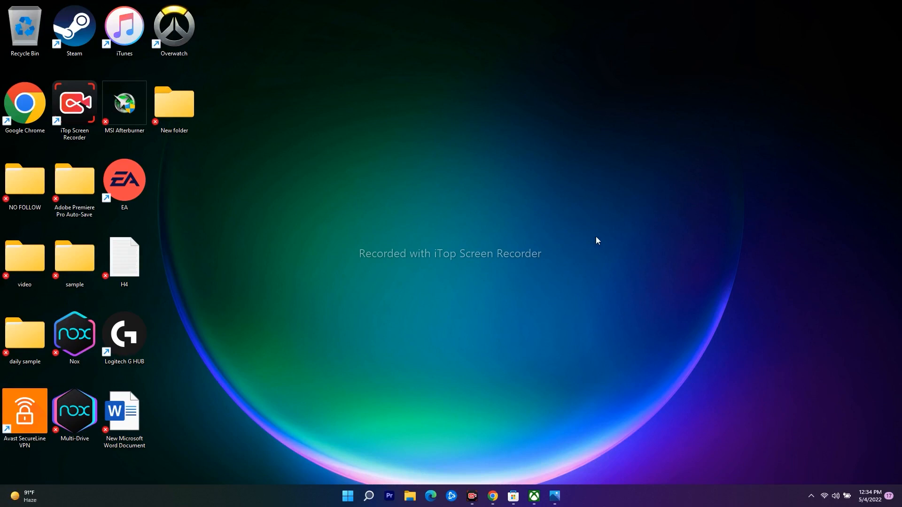
{"action": "mouse_move", "coordinate": [597, 241]}
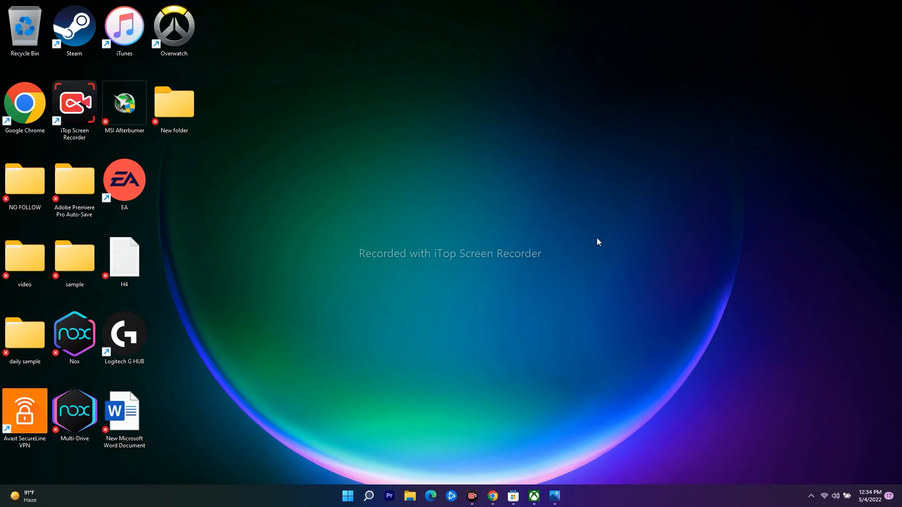
{"action": "mouse_move", "coordinate": [571, 478]}
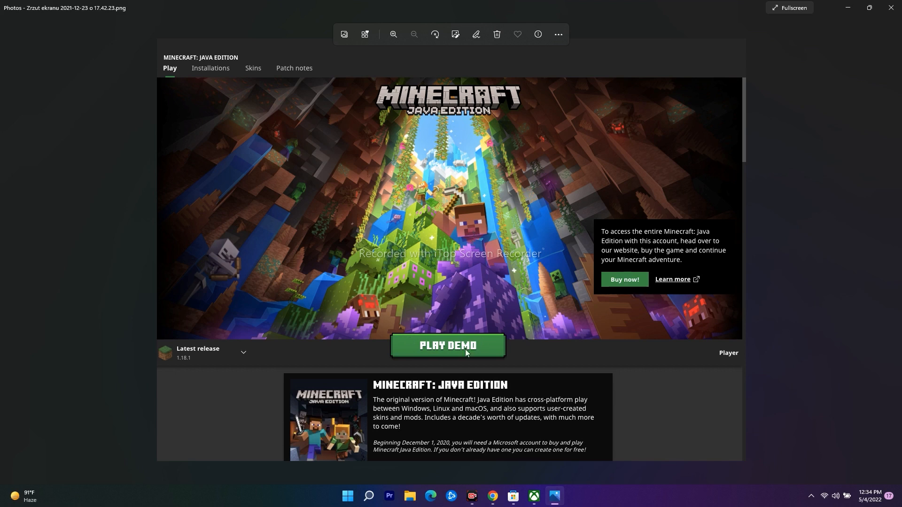
{"action": "mouse_move", "coordinate": [515, 345]}
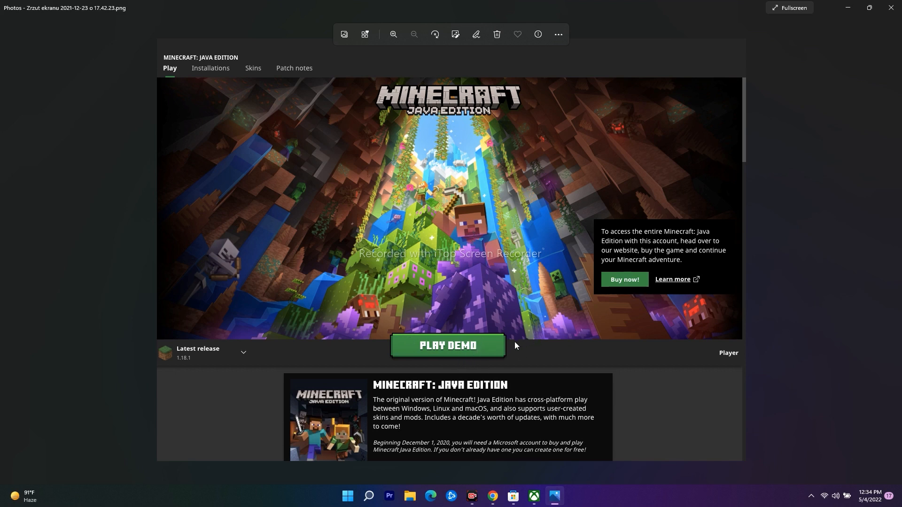
{"action": "mouse_move", "coordinate": [640, 226]}
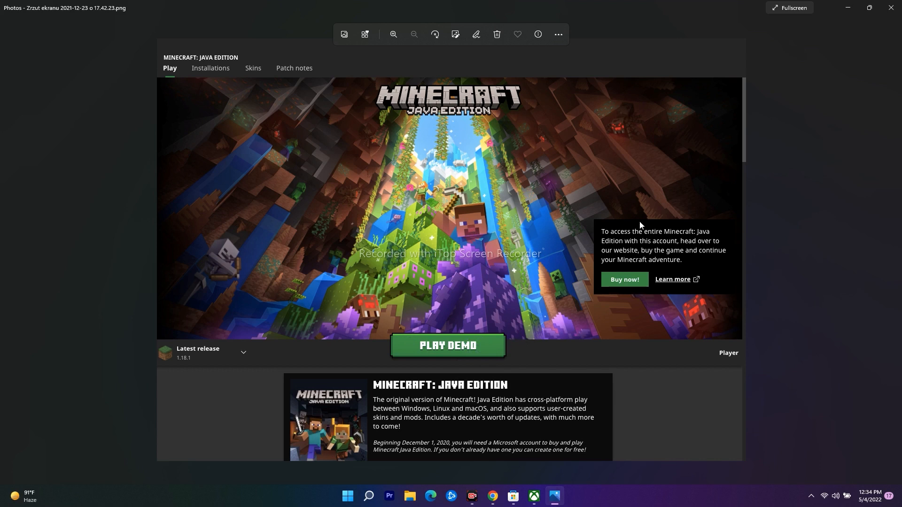
{"action": "mouse_move", "coordinate": [690, 238]}
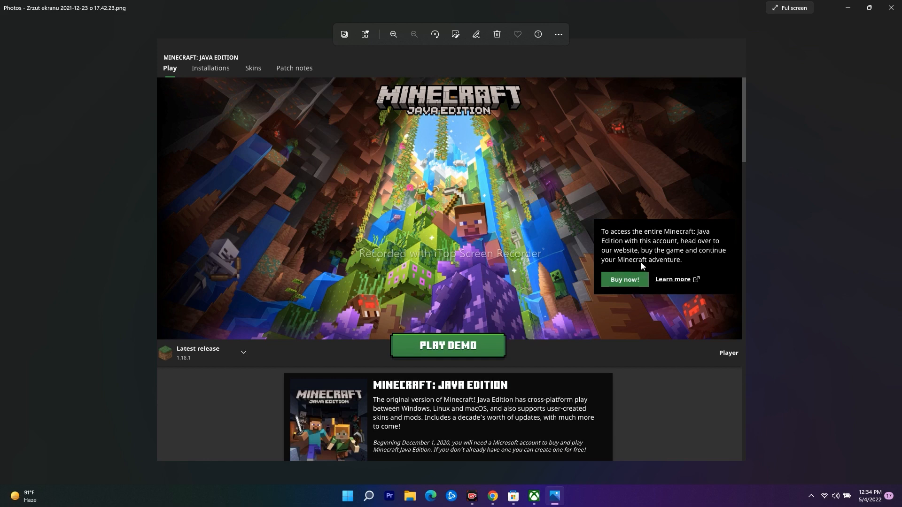
{"action": "mouse_move", "coordinate": [584, 259]}
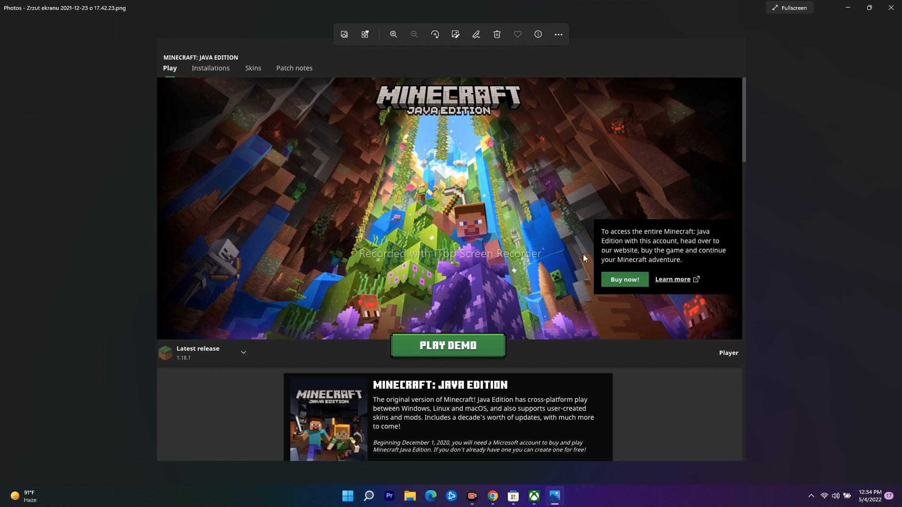
{"action": "mouse_move", "coordinate": [415, 312]}
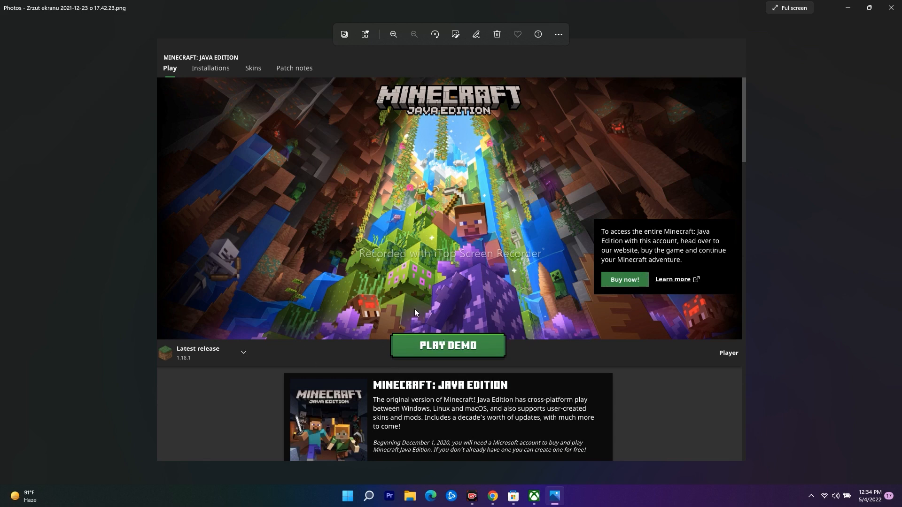
{"action": "mouse_move", "coordinate": [511, 325]}
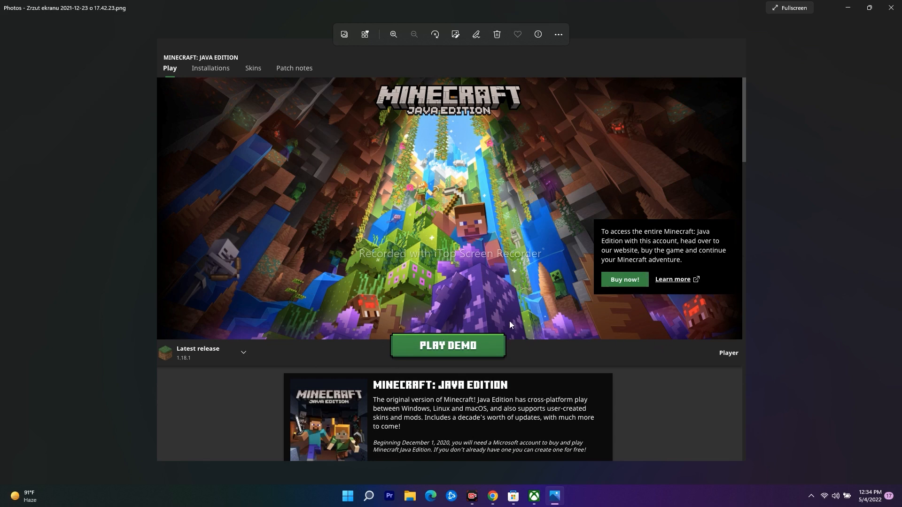
{"action": "mouse_move", "coordinate": [336, 336]}
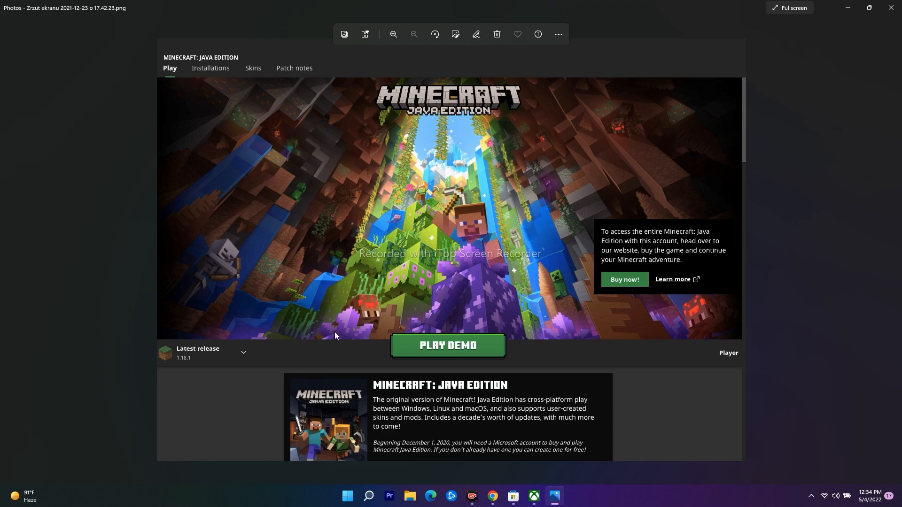
{"action": "mouse_move", "coordinate": [737, 167]}
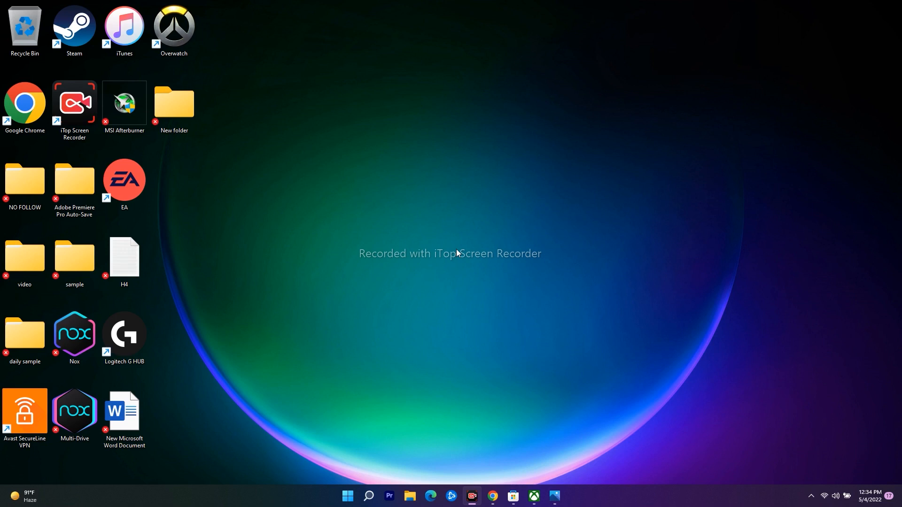
{"action": "mouse_move", "coordinate": [490, 219]}
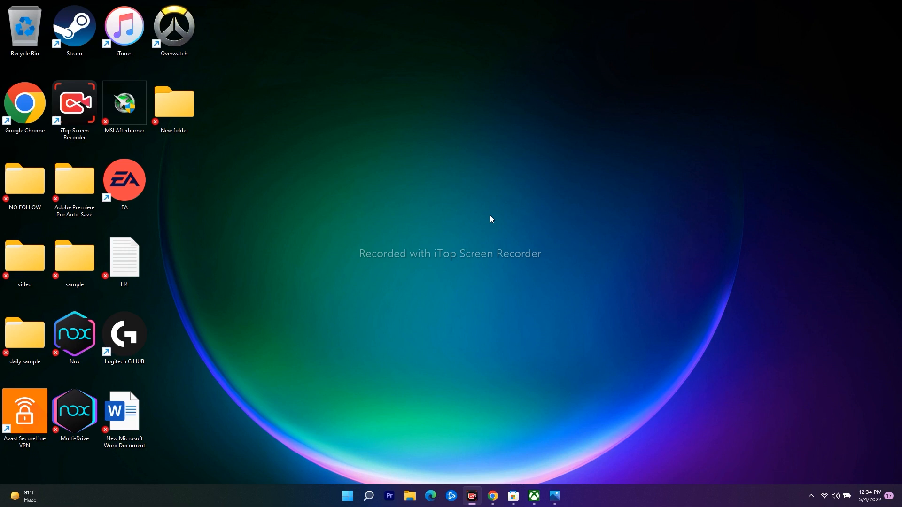
{"action": "mouse_move", "coordinate": [500, 224]}
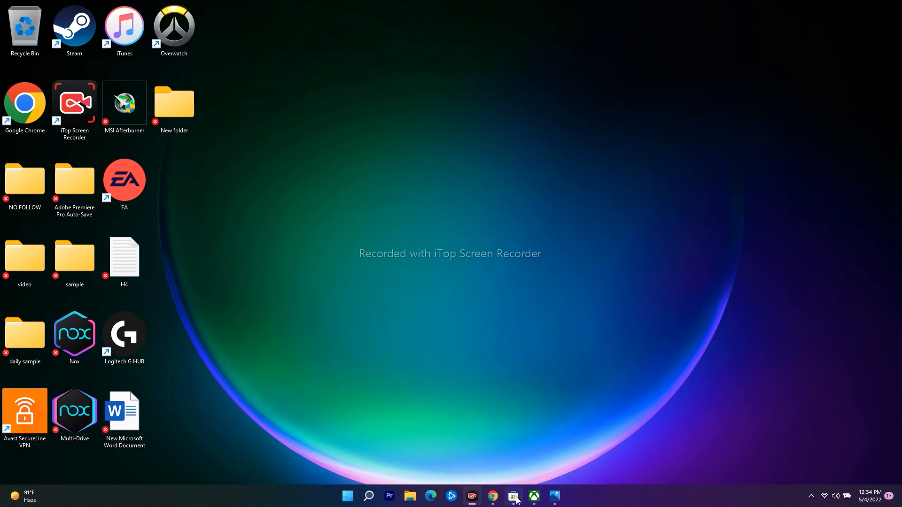
- View the account signed into Microsoft Store via its profile icon, then switch back to Xbox
{"action": "left_click", "coordinate": [534, 496]}
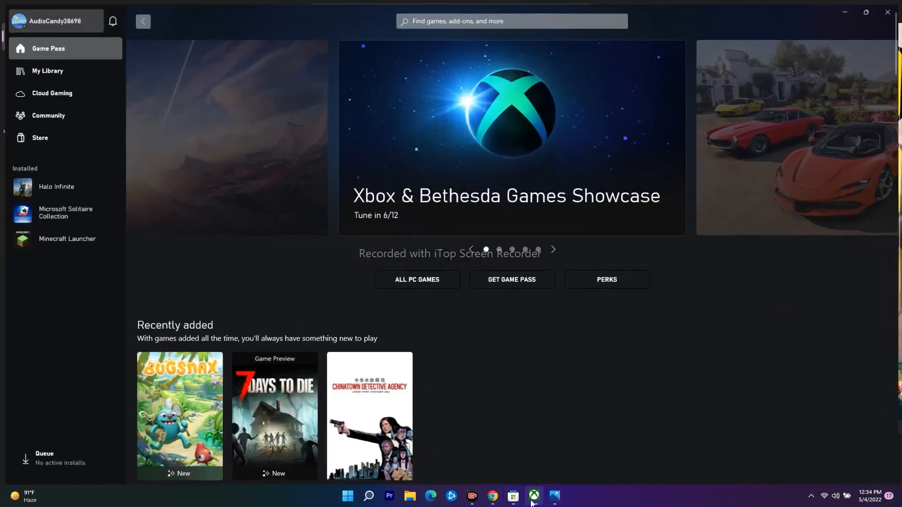
{"action": "left_click", "coordinate": [512, 496]}
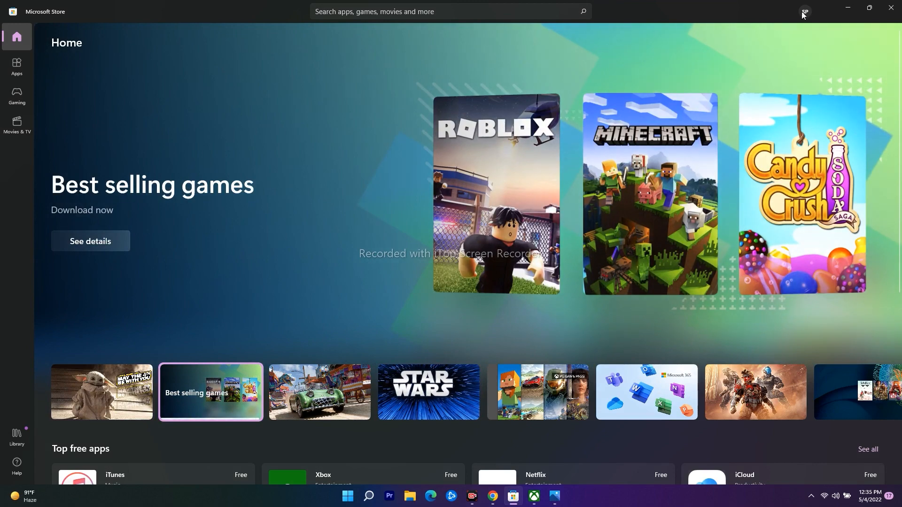
{"action": "left_click", "coordinate": [805, 11]}
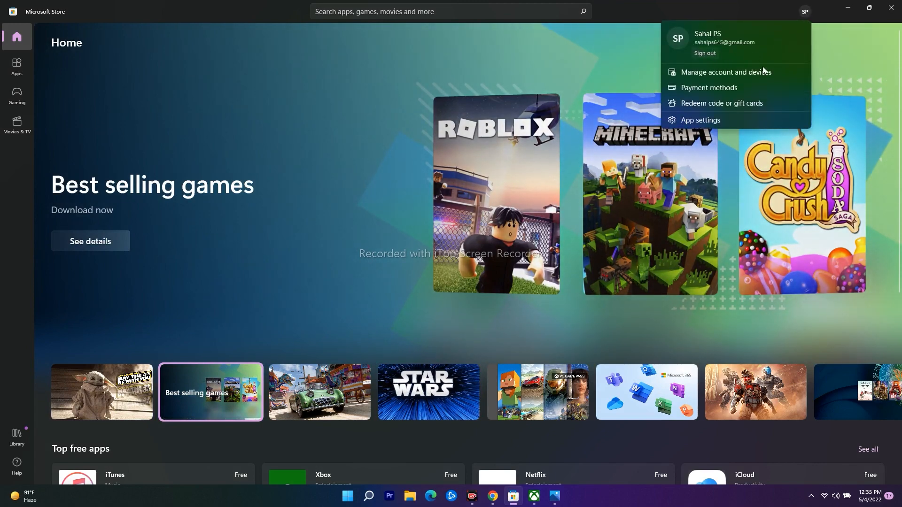
{"action": "left_click", "coordinate": [822, 60]}
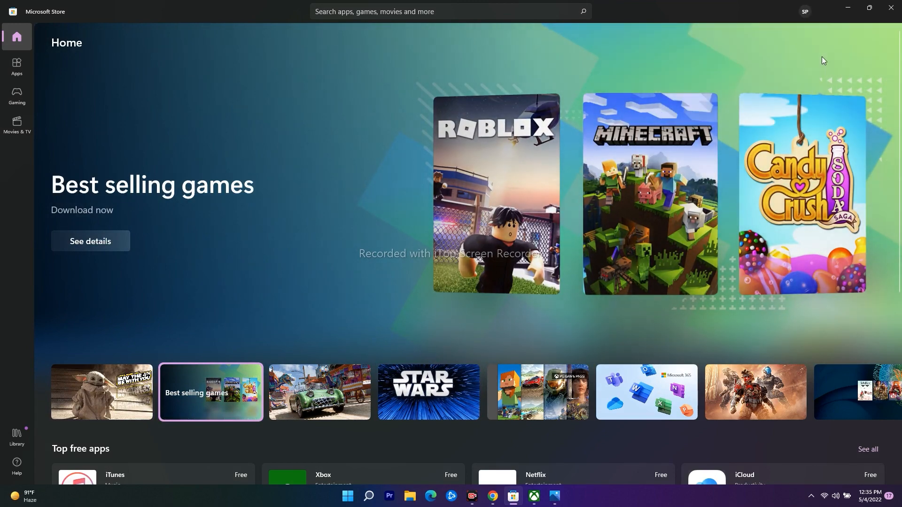
{"action": "left_click", "coordinate": [533, 496]}
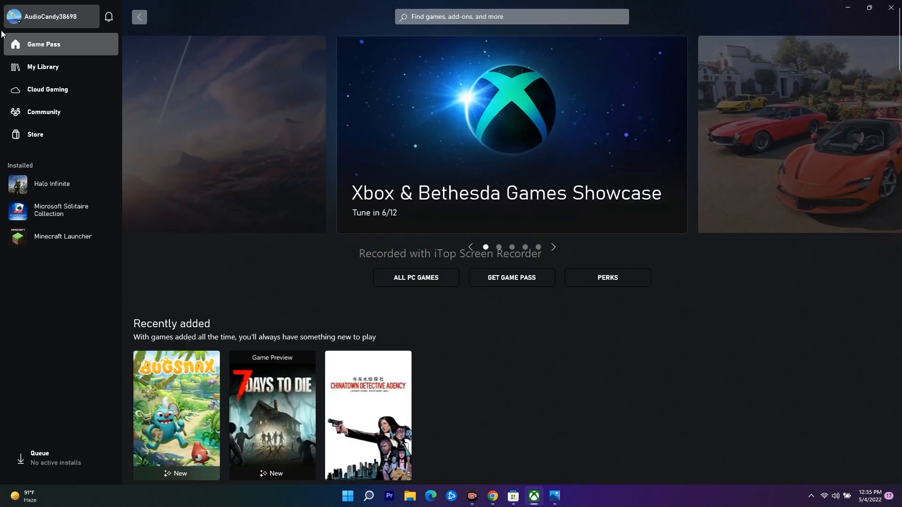
{"action": "mouse_move", "coordinate": [51, 16]}
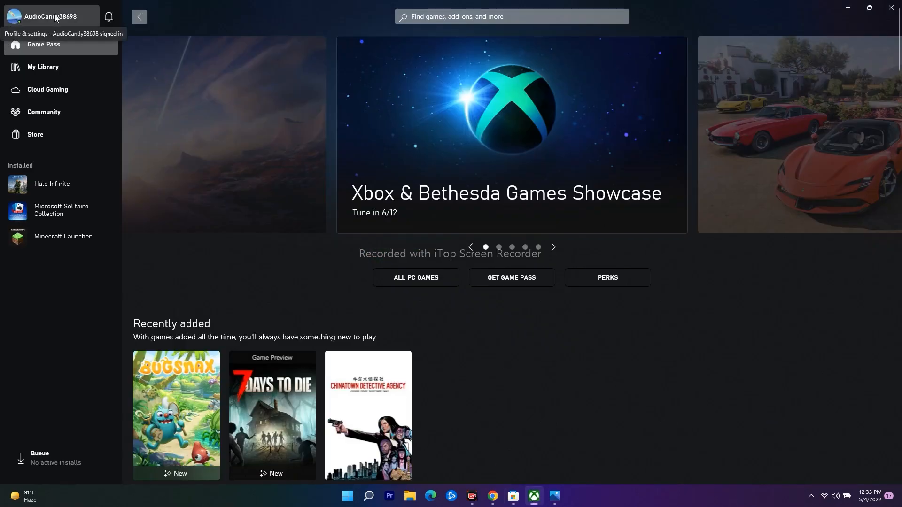
- Compare the Xbox profile account with the Store account, close both apps, and open Windows search
{"action": "left_click", "coordinate": [50, 16]}
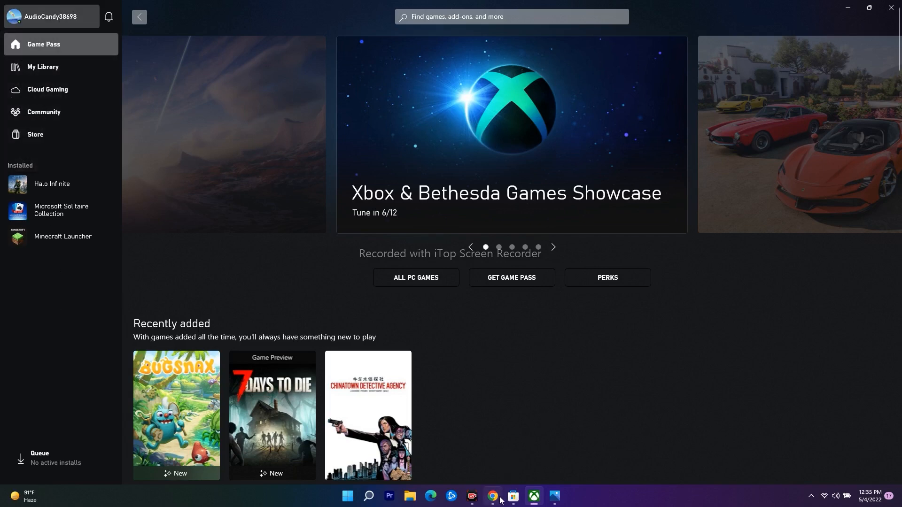
{"action": "left_click", "coordinate": [511, 496]}
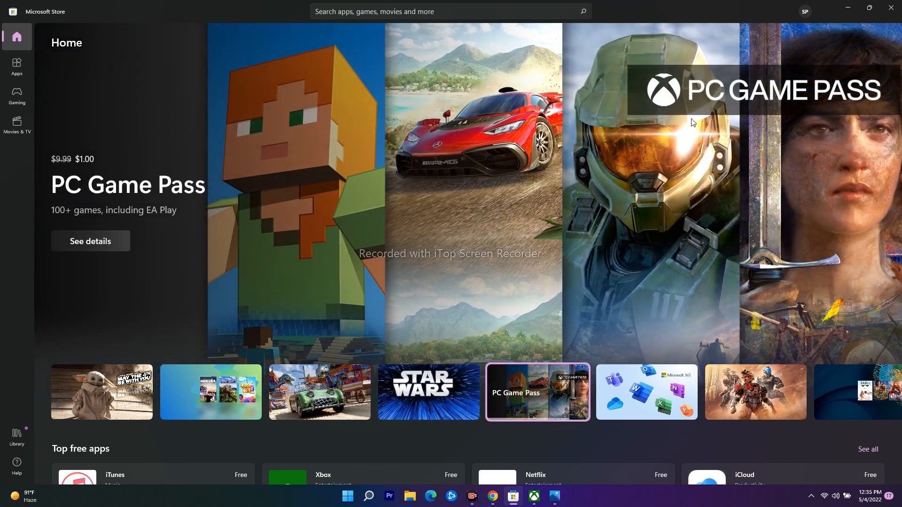
{"action": "left_click", "coordinate": [534, 496]}
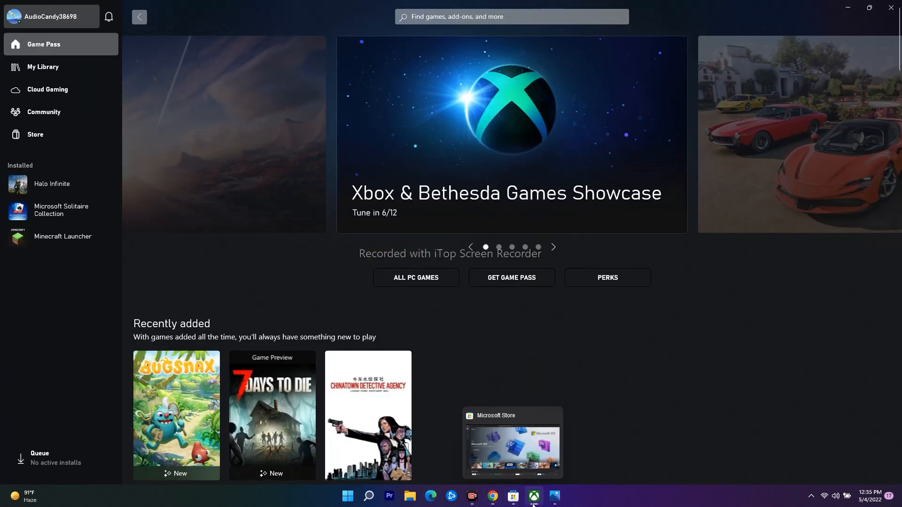
{"action": "left_click", "coordinate": [511, 497]}
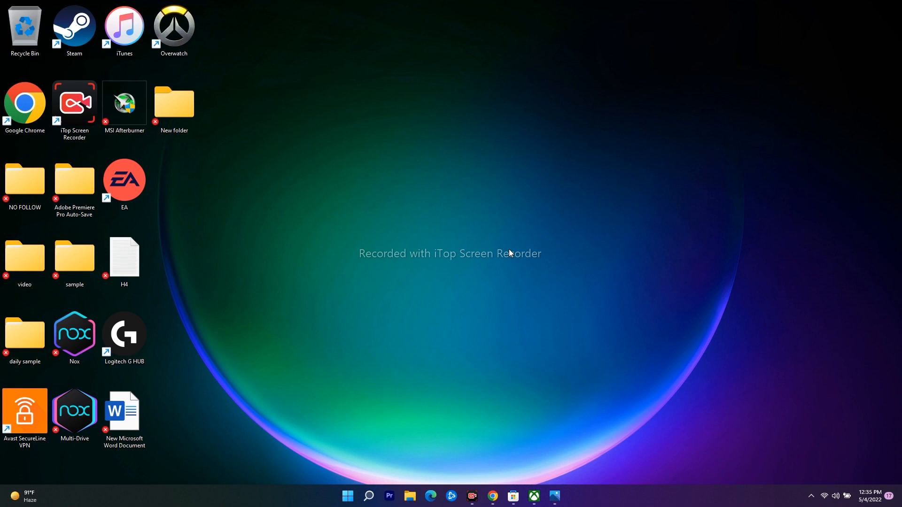
{"action": "mouse_move", "coordinate": [403, 402]}
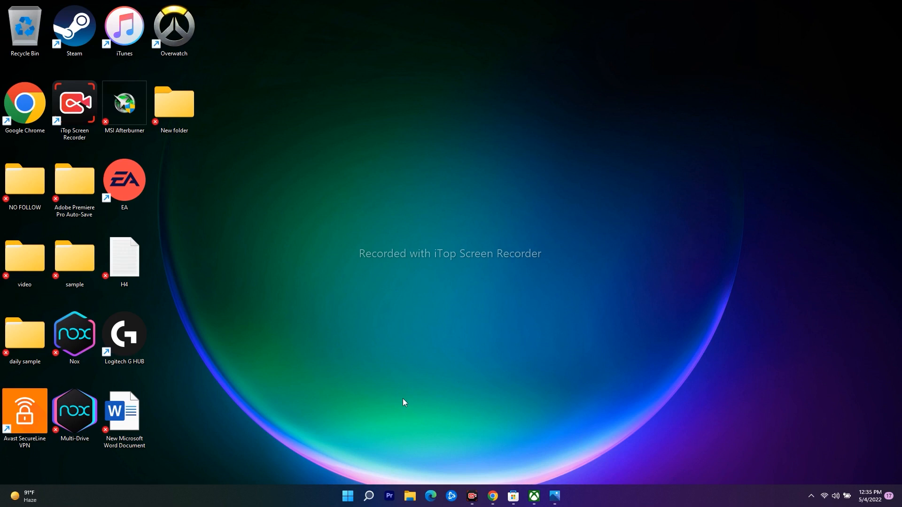
{"action": "left_click", "coordinate": [369, 497]}
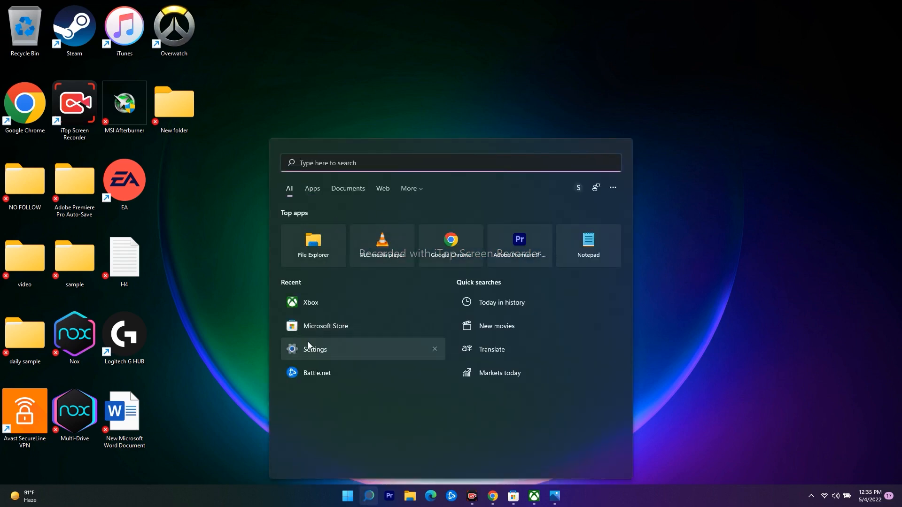
- Search installed apps in Settings for 'mine', view Minecraft Launcher's options, then close Settings
{"action": "left_click", "coordinate": [315, 350]}
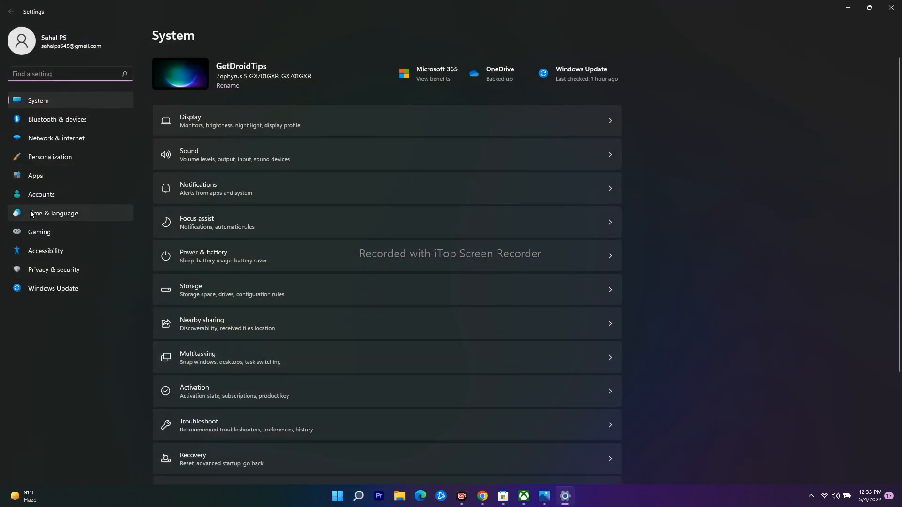
{"action": "left_click", "coordinate": [36, 175]}
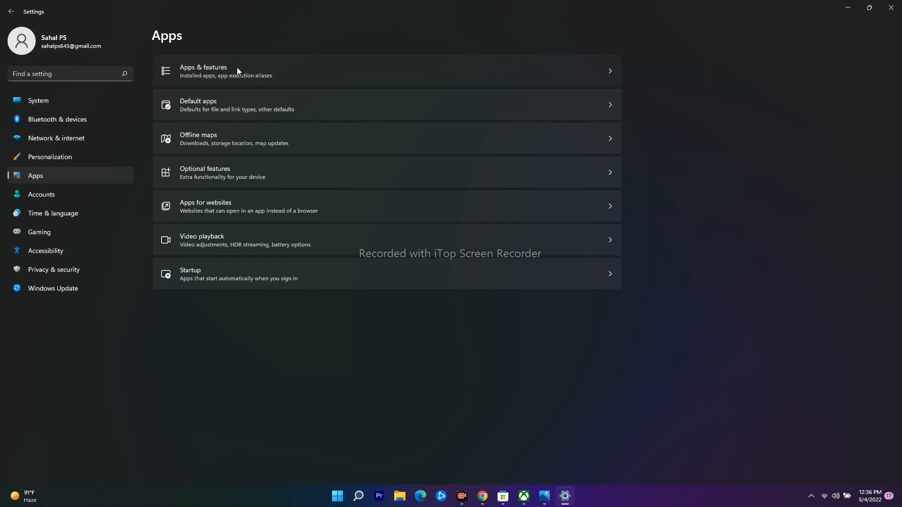
{"action": "left_click", "coordinate": [202, 67]}
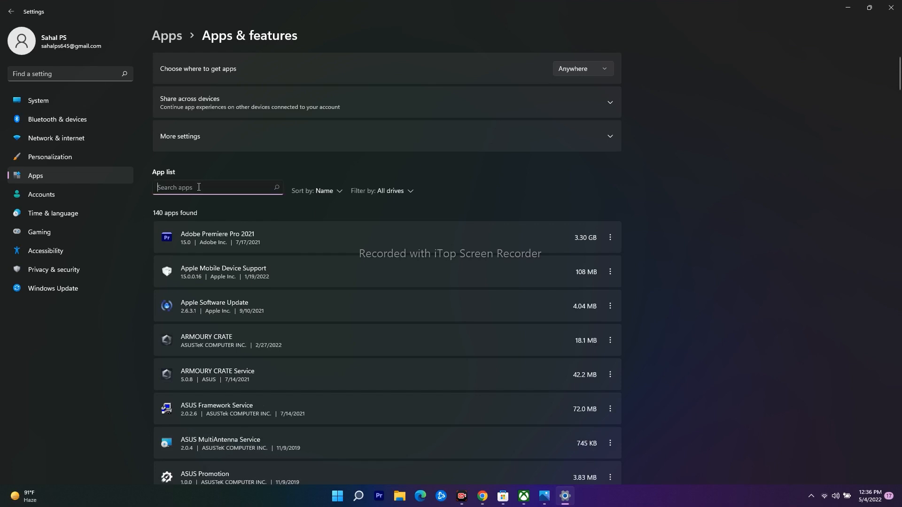
{"action": "type", "text": "mine"}
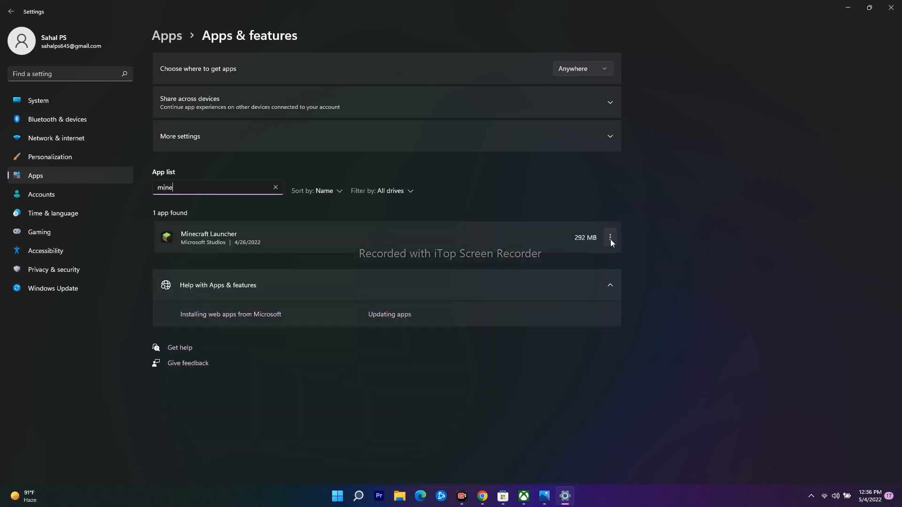
{"action": "left_click", "coordinate": [611, 238]}
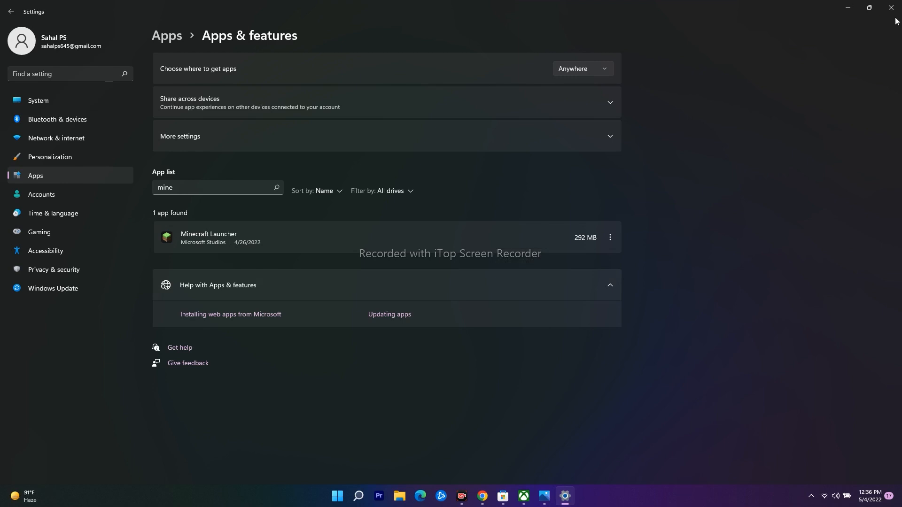
{"action": "left_click", "coordinate": [891, 8]}
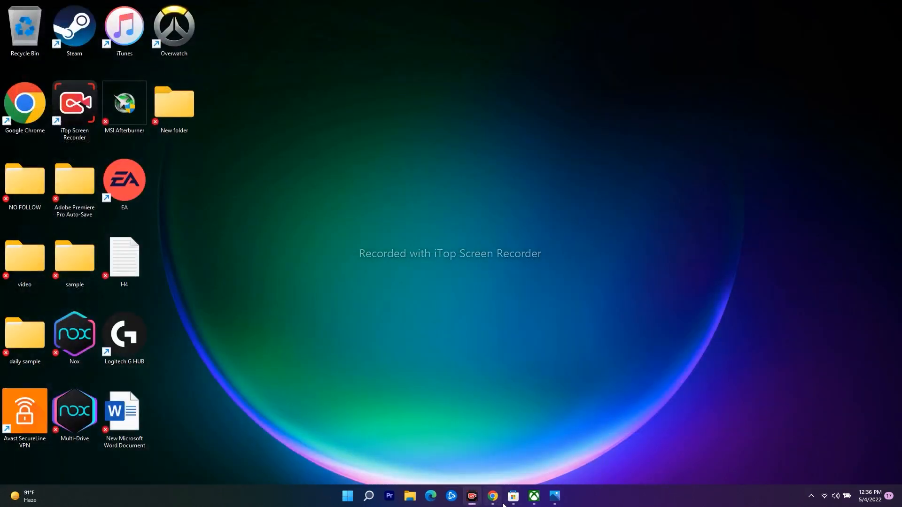
{"action": "left_click", "coordinate": [511, 496]}
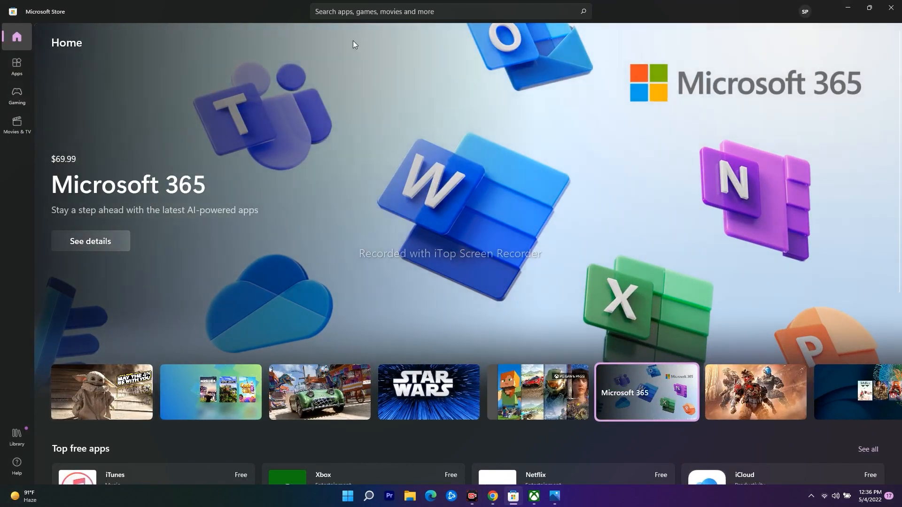
{"action": "type", "text": "min"}
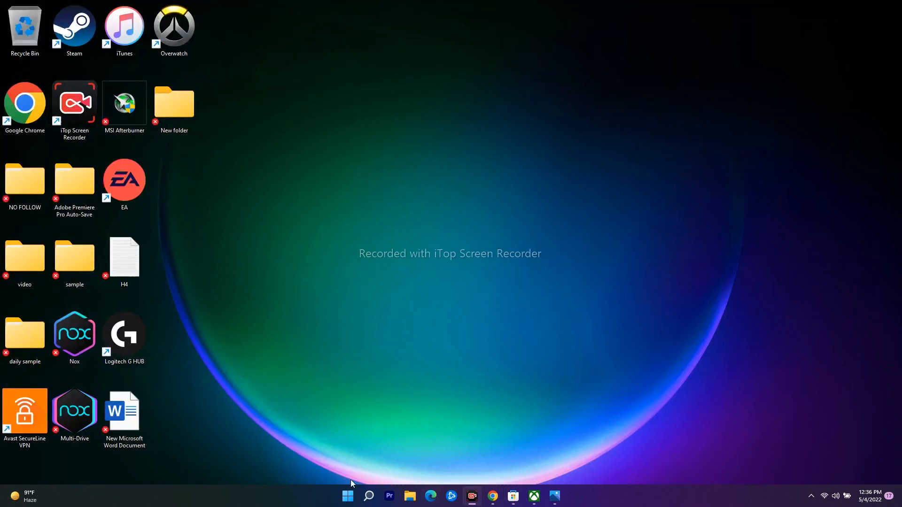
{"action": "left_click", "coordinate": [347, 496]}
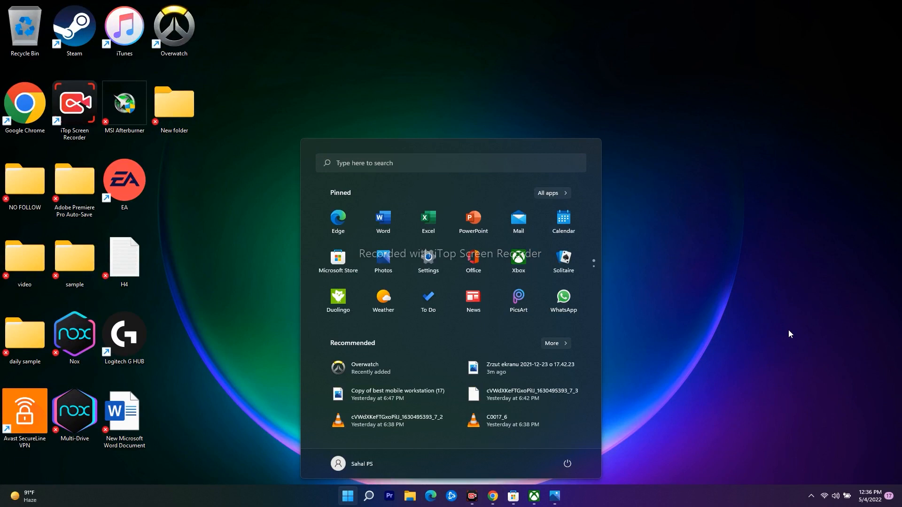
{"action": "left_click", "coordinate": [347, 495]}
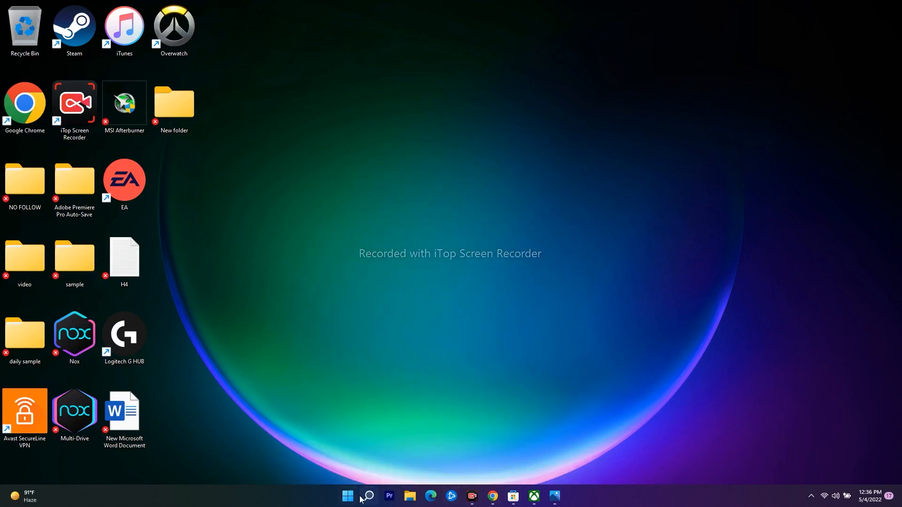
{"action": "left_click", "coordinate": [367, 495]}
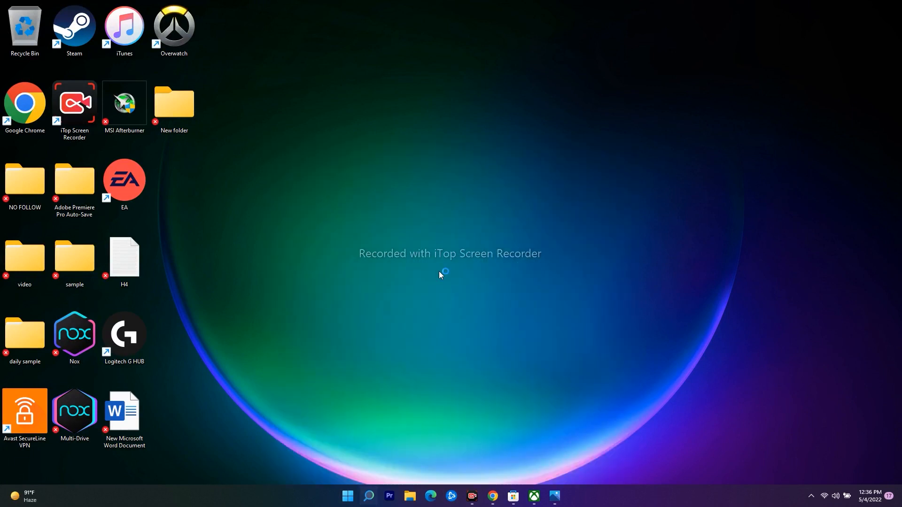
{"action": "mouse_move", "coordinate": [813, 55]}
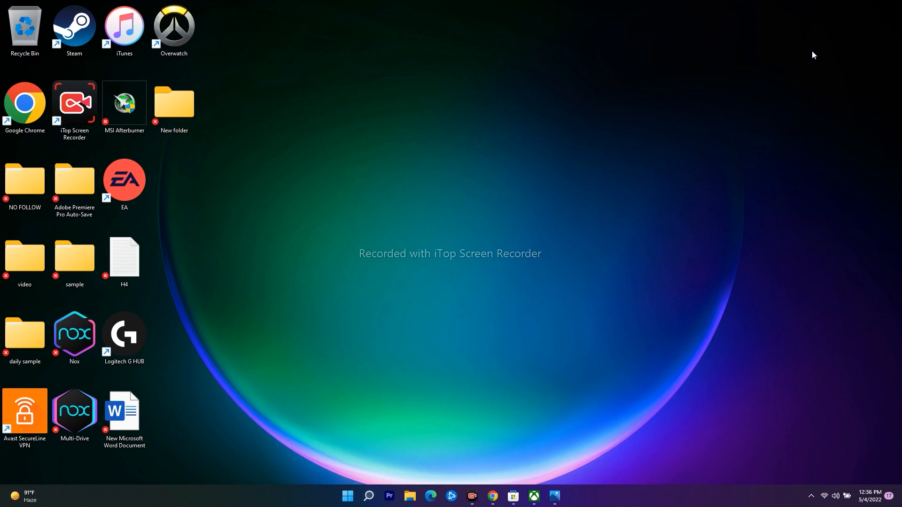
{"action": "mouse_move", "coordinate": [333, 326]}
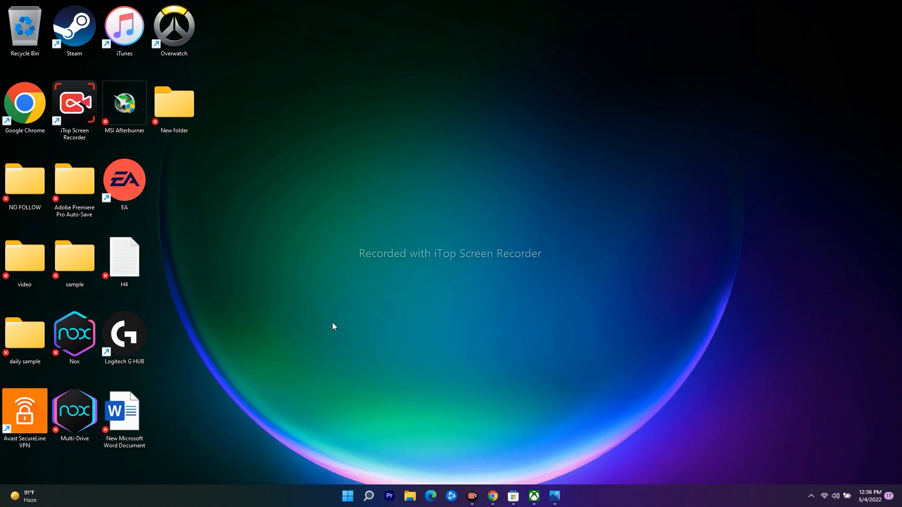
{"action": "mouse_move", "coordinate": [666, 244]}
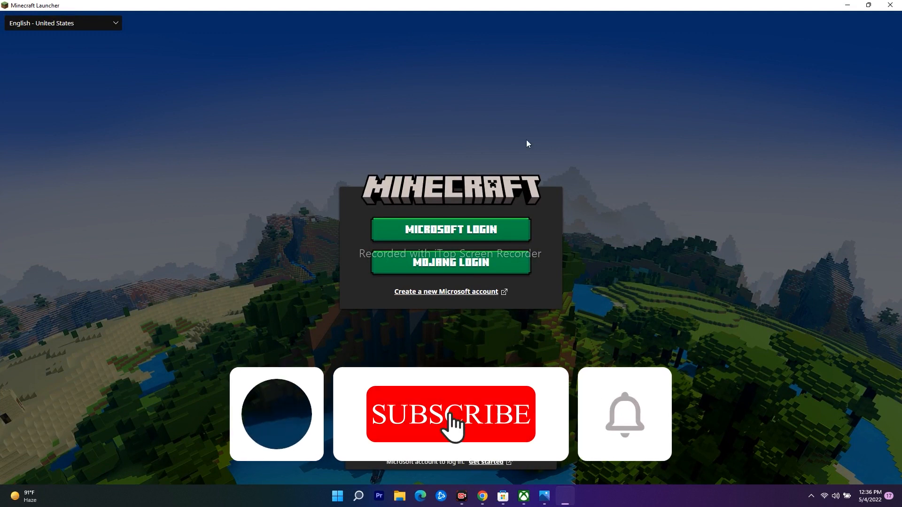
- Launch Minecraft Launcher and reach its MICROSOFT LOGIN / MOJANG LOGIN screen
{"action": "left_click", "coordinate": [450, 413]}
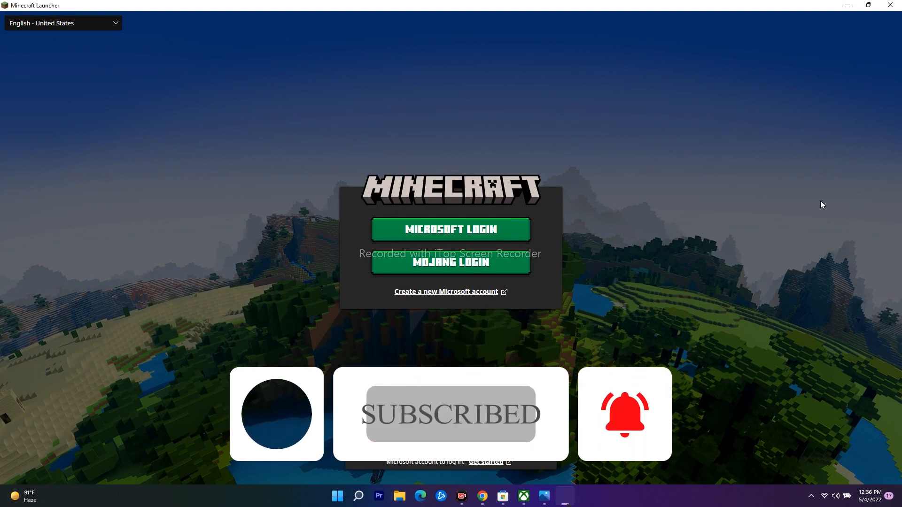